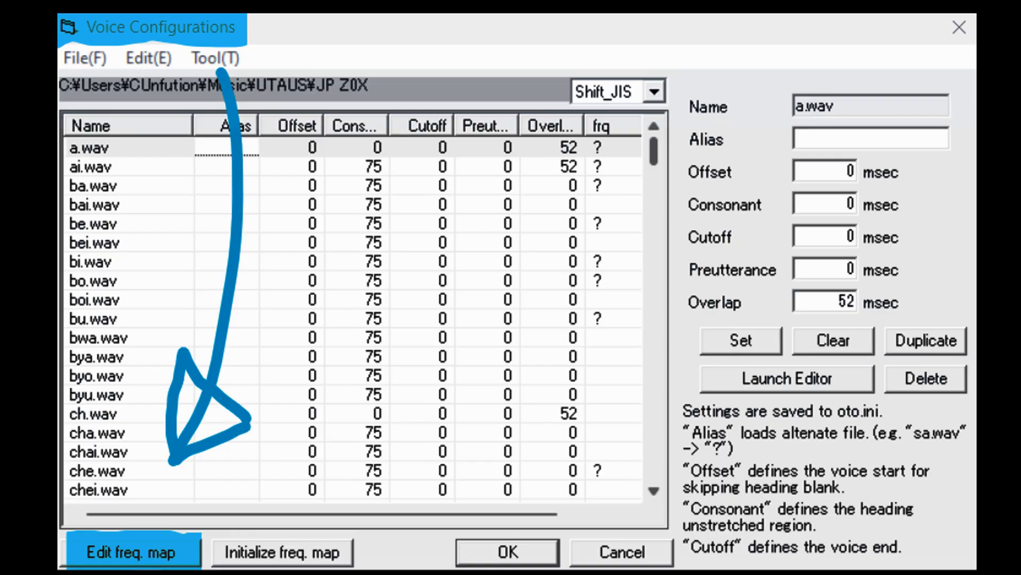
Bring up Project Configurations showing plugins\TIPS\TIPS.exe as the resample tool
left_click(132, 552)
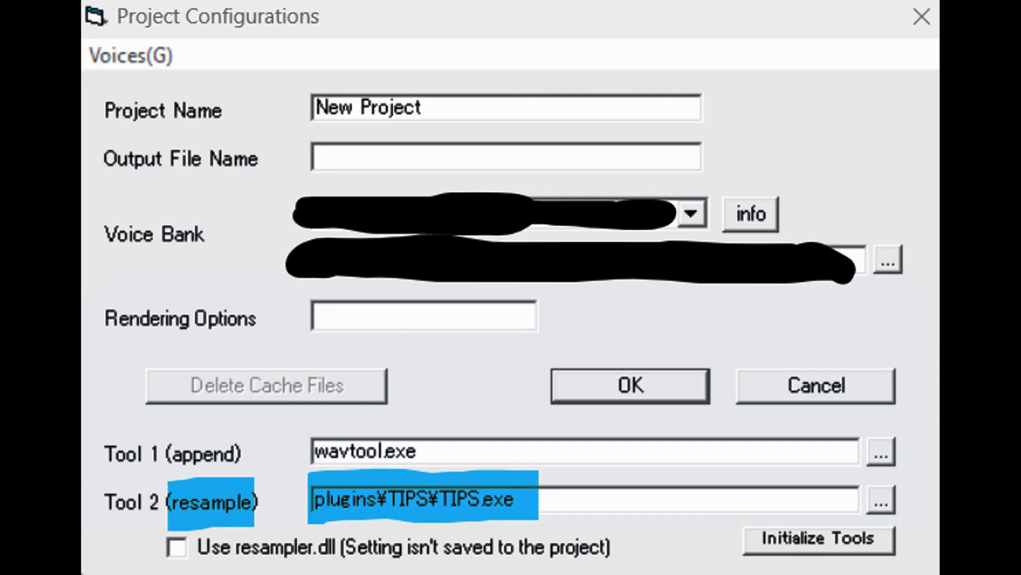
Confirm the project settings with OK, returning to the piano roll
left_click(629, 384)
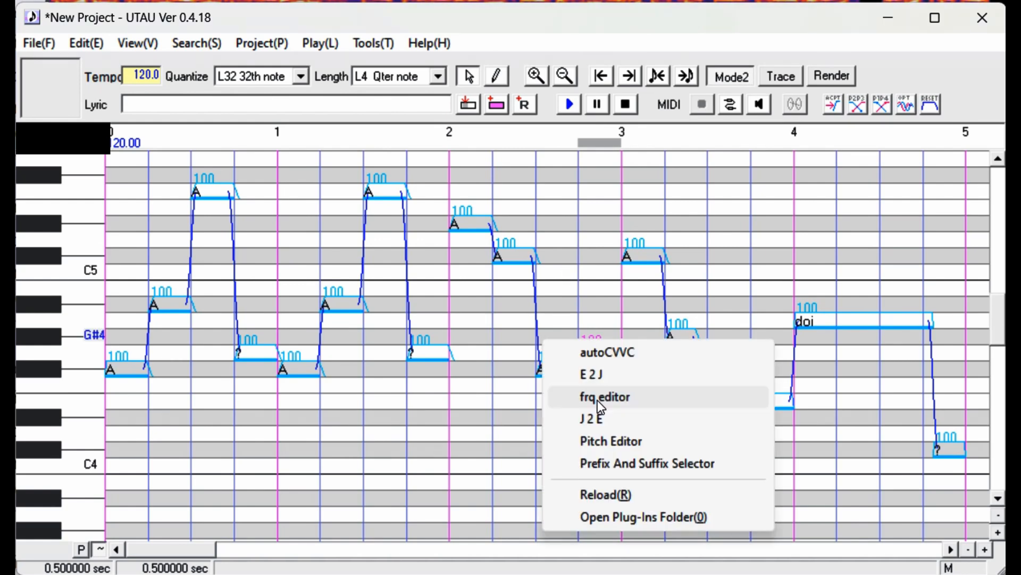
Launch the frq editor plugin from the plug-ins submenu
left_click(604, 397)
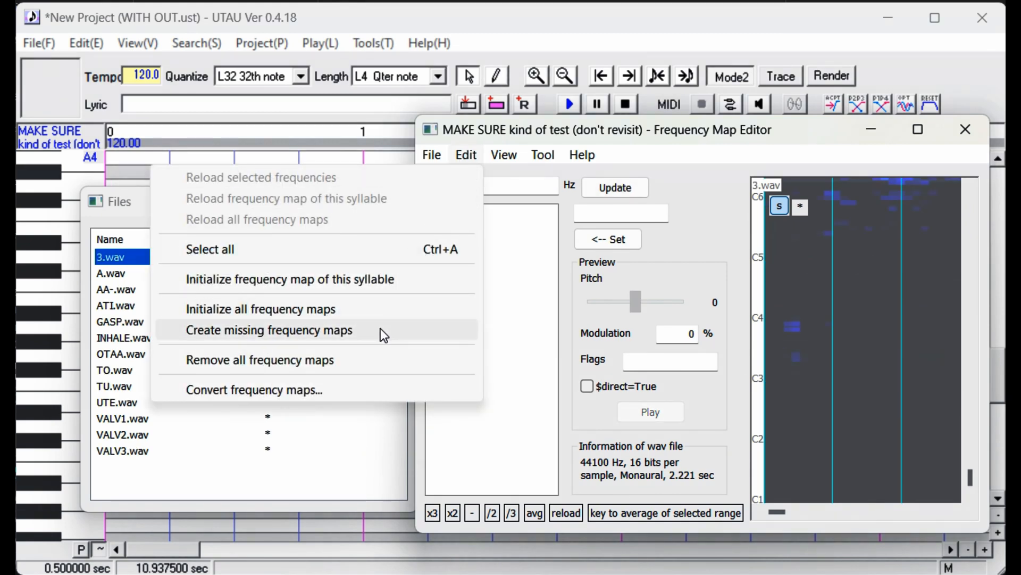
Create frequency maps for every sample in the voicebank that lacks one
left_click(270, 330)
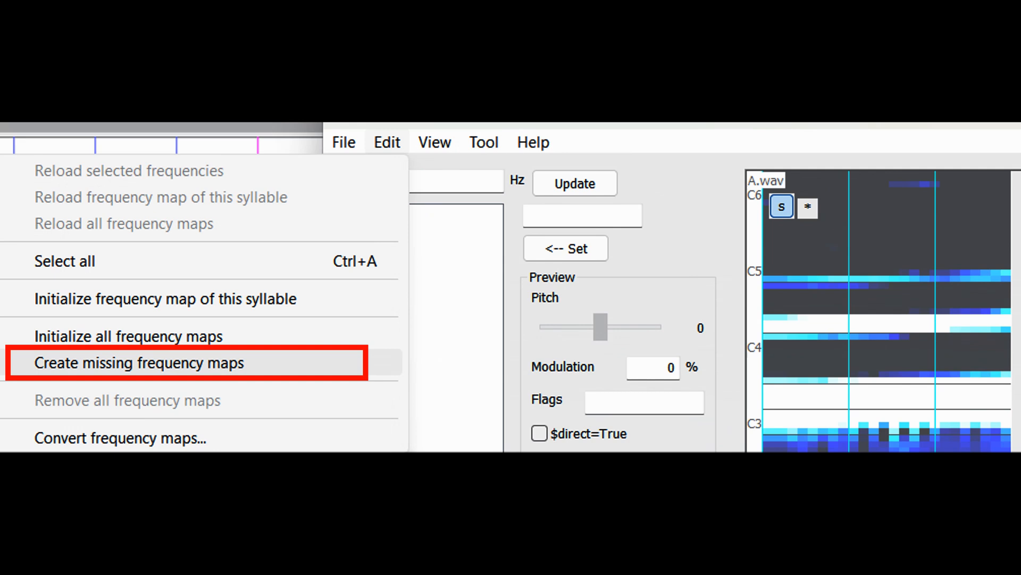
left_click(137, 363)
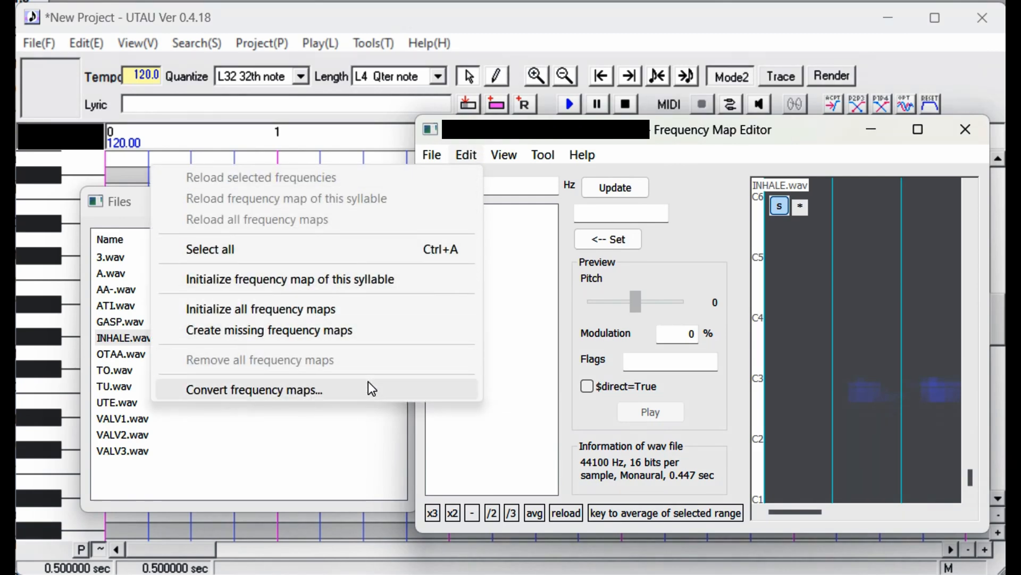
Convert all frequency maps from pmk to frq and confirm with OK
left_click(254, 389)
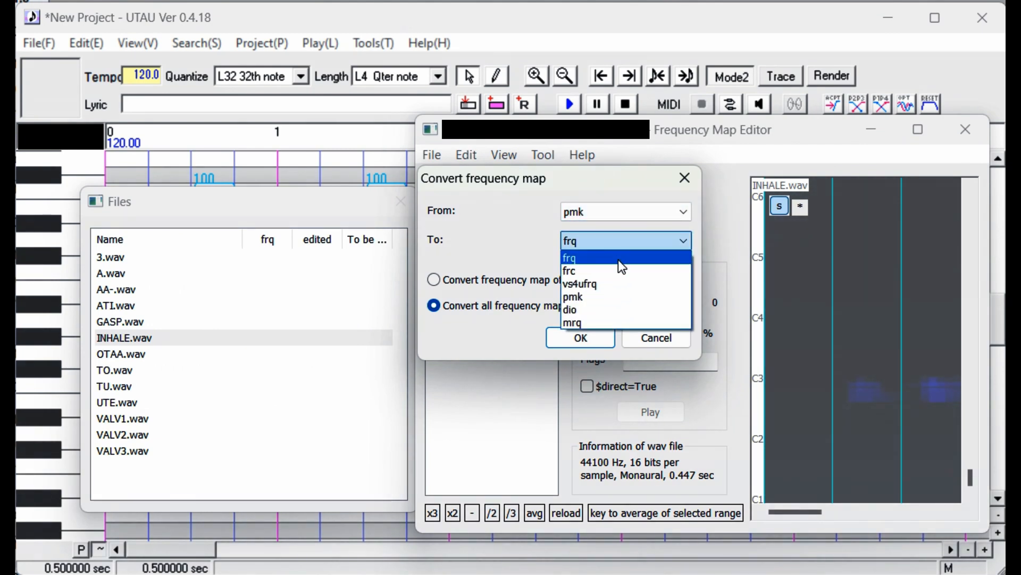
left_click(569, 258)
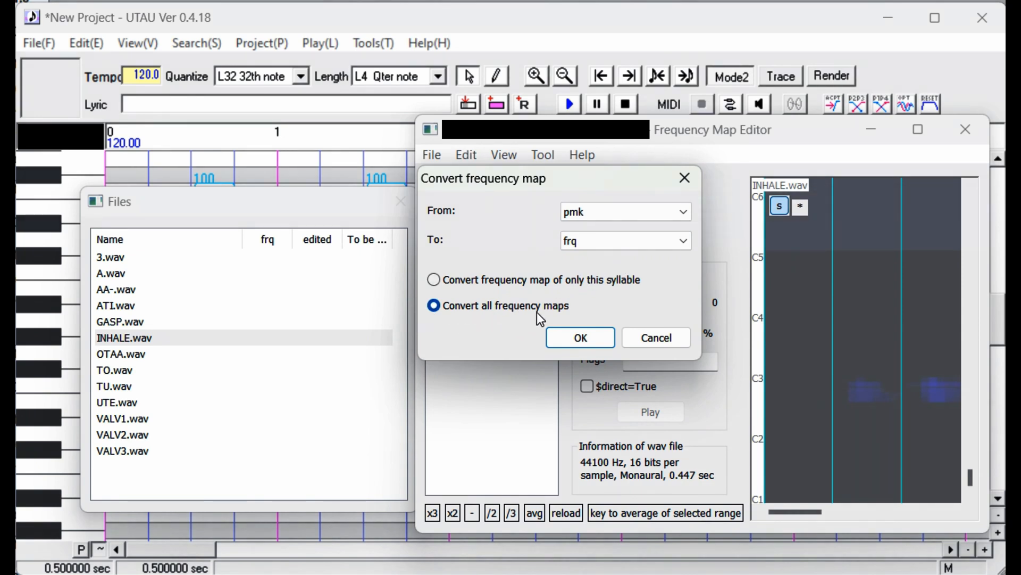
left_click(580, 338)
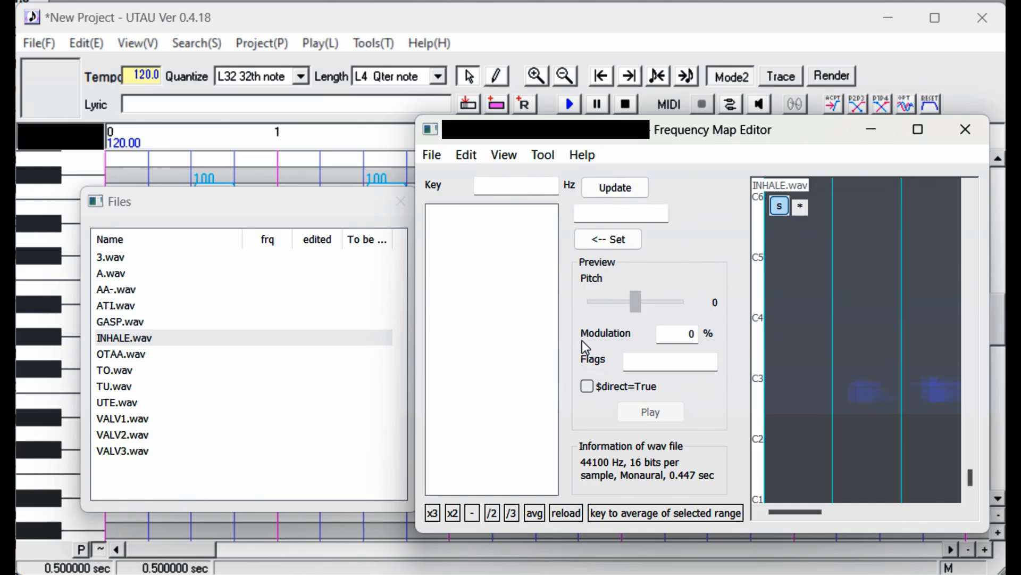